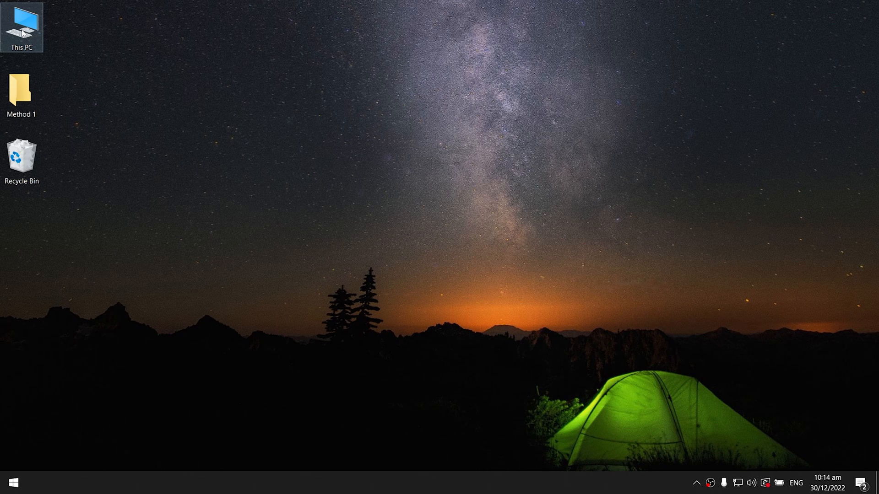
- Start importing pictures and videos from Apple iPhone in This PC and show import settings
double_click(22, 21)
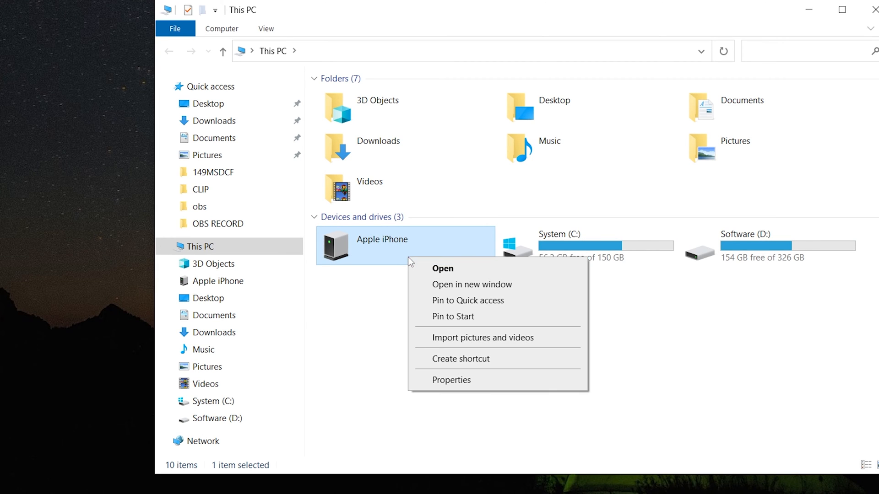
left_click(482, 338)
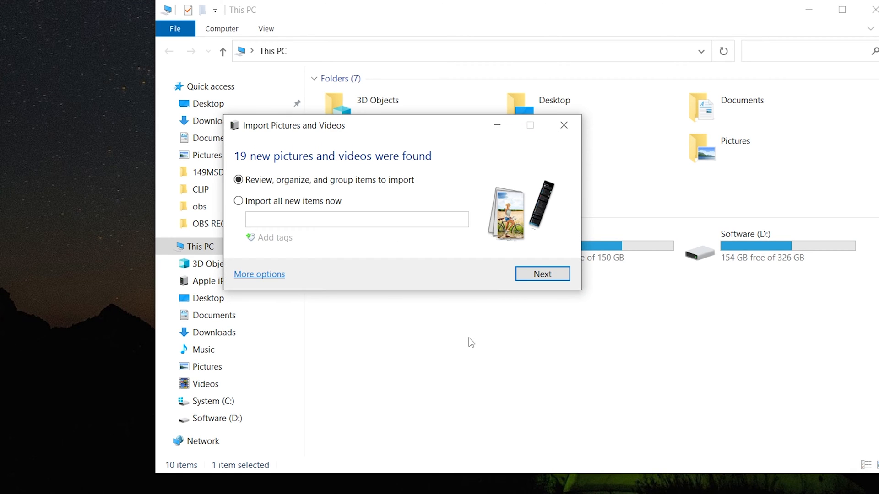
mouse_move(385, 300)
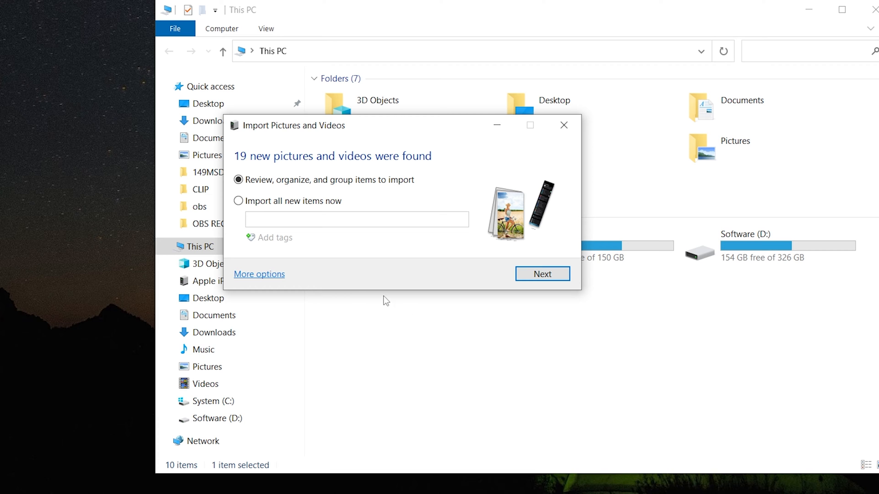
left_click(258, 274)
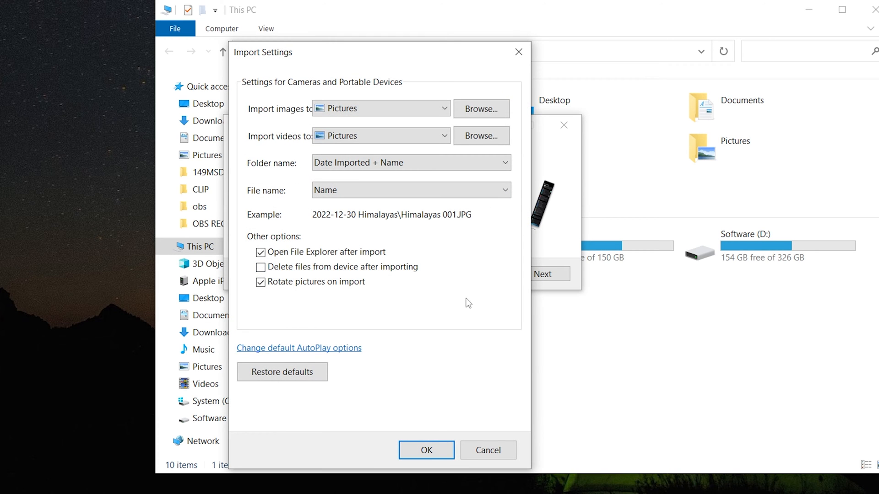
- Accept the import settings and import all grouped iPhone items to Pictures
left_click(426, 451)
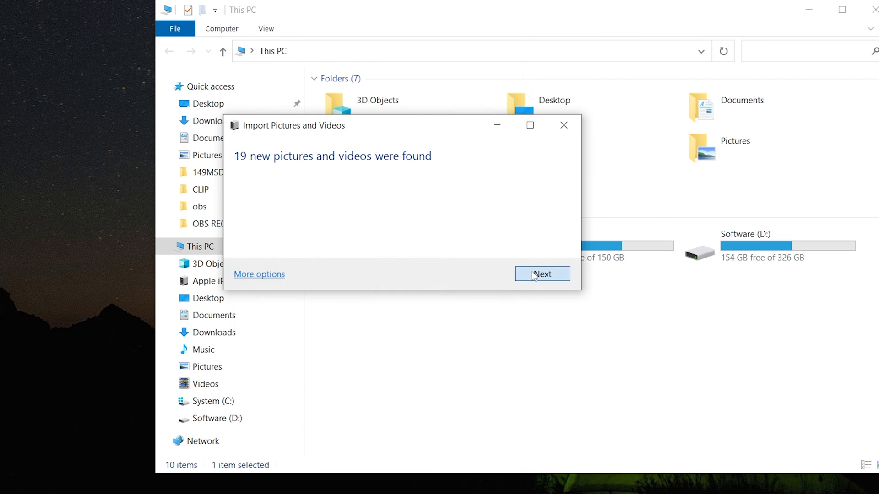
left_click(543, 274)
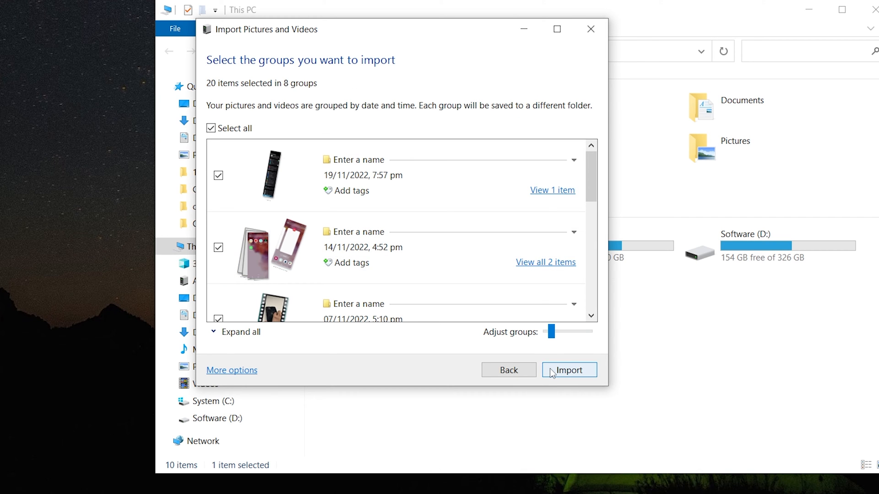
left_click(569, 370)
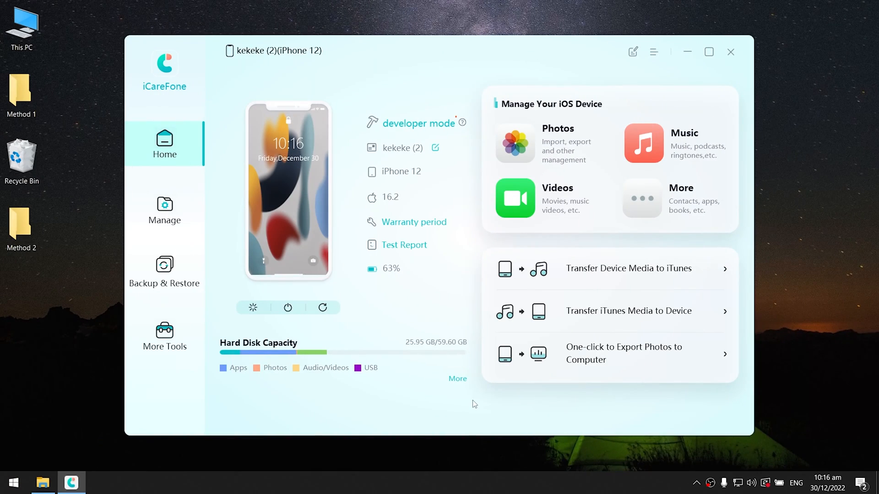
- Select all 62 iPhone photos in iCareFone's Photos view and begin exporting them
left_click(515, 143)
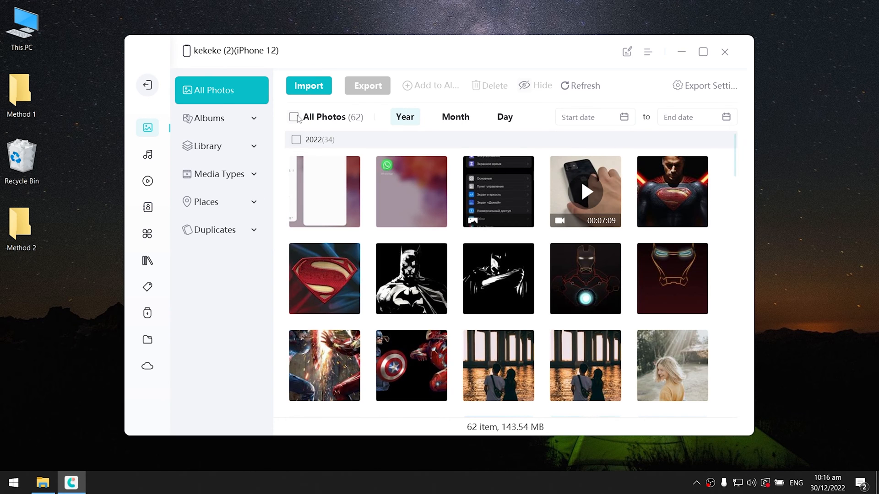
left_click(294, 117)
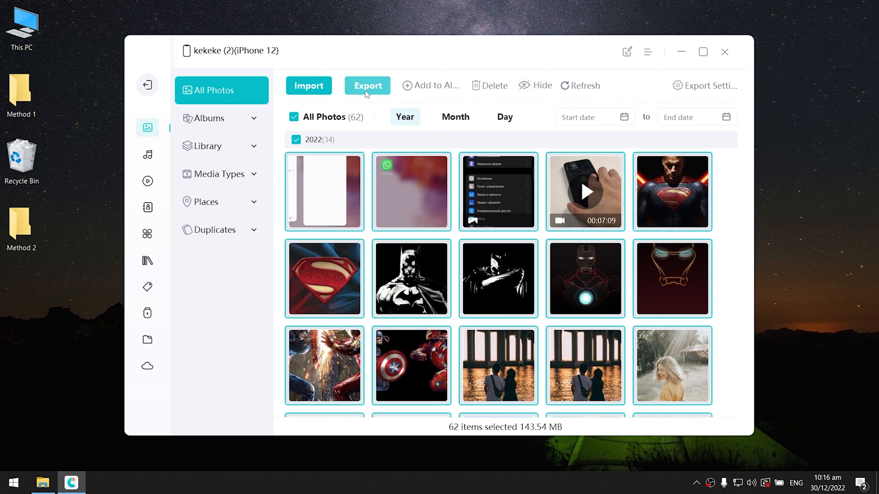
left_click(367, 85)
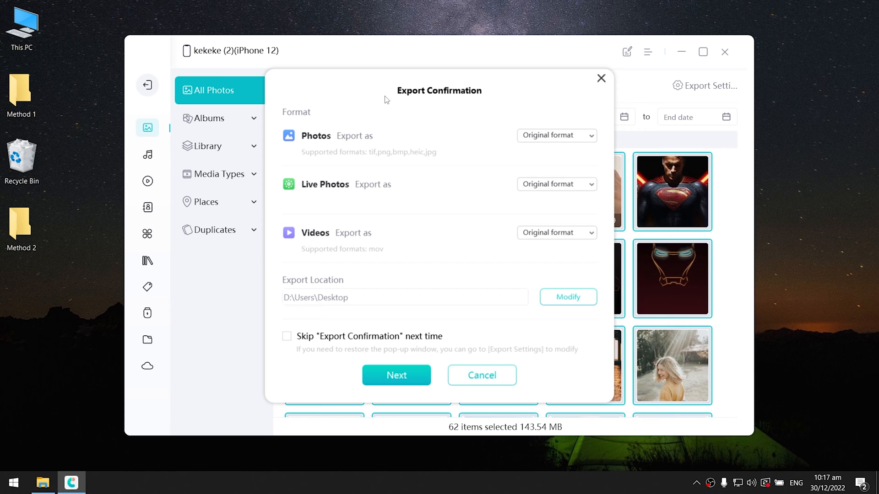
- Export the 62 photos in original formats to the Method 2 folder on the Desktop
left_click(556, 135)
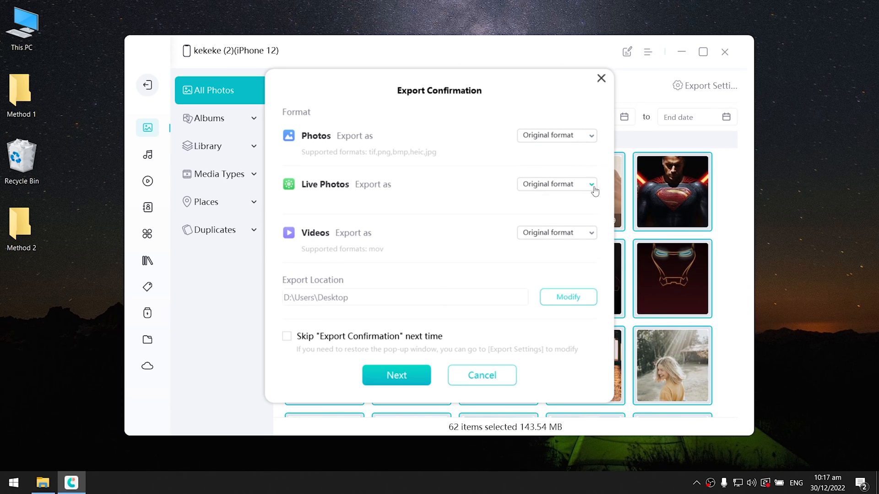
mouse_move(586, 240)
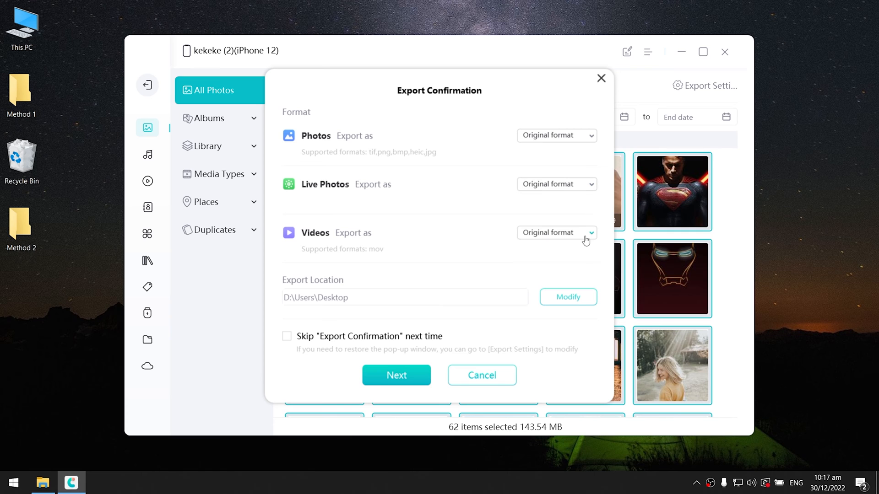
left_click(557, 233)
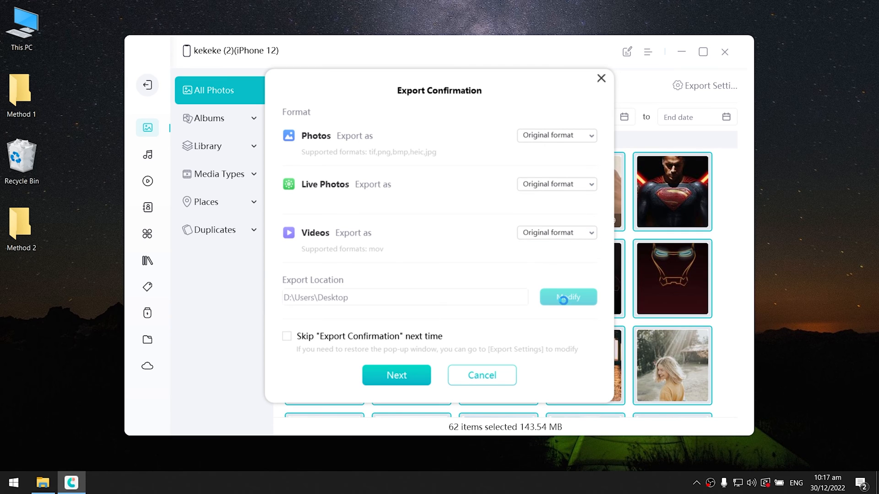
left_click(565, 297)
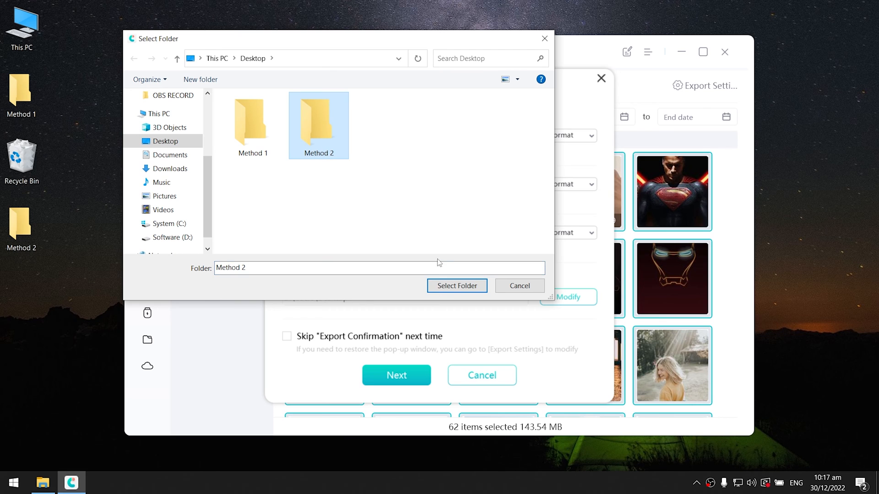
left_click(456, 286)
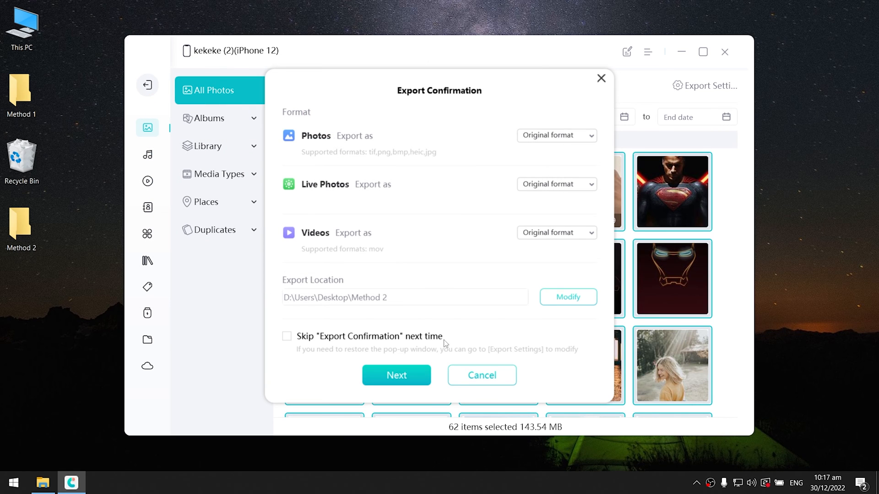
left_click(396, 376)
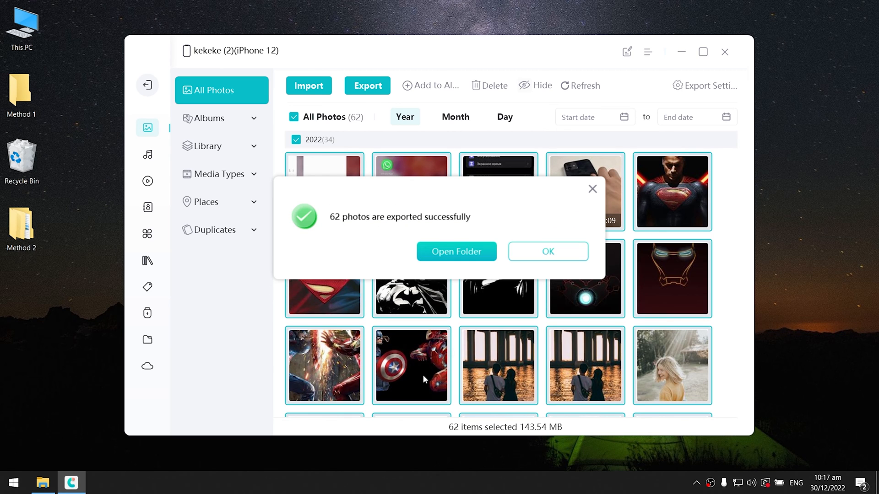
mouse_move(448, 261)
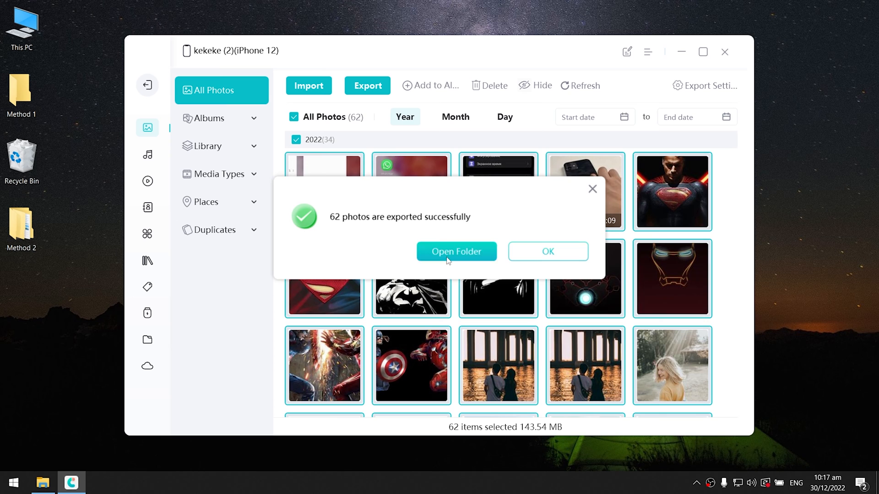
- Open the Method 2 folder holding the 62 exported photos, then search Windows for Photos
left_click(456, 251)
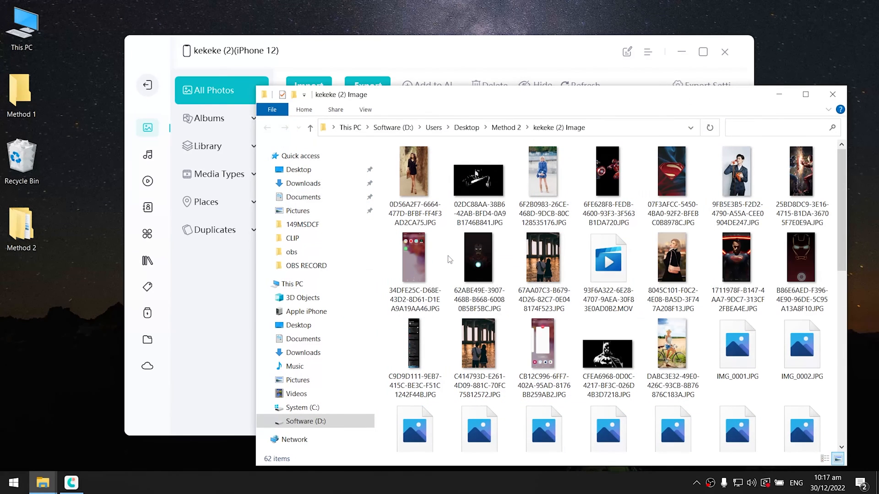
left_click(15, 481)
type("ph")
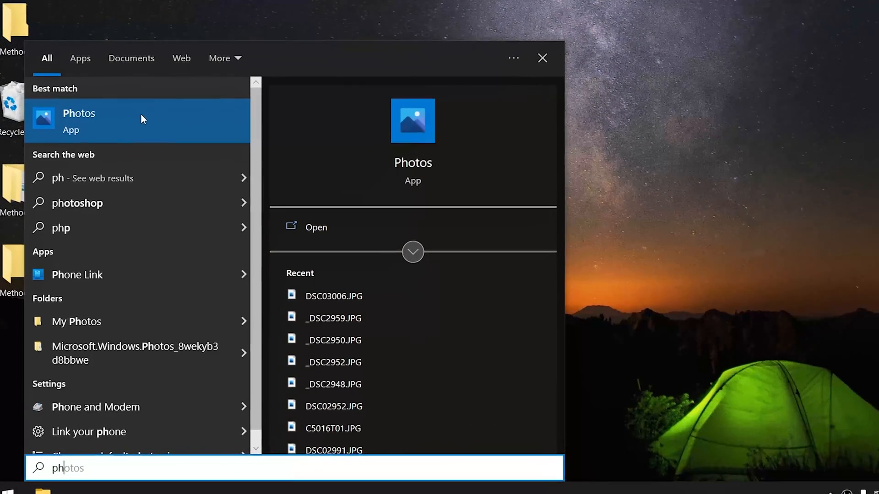
- Launch Photos, decline the OneDrive offer, and show the import source options
left_click(79, 119)
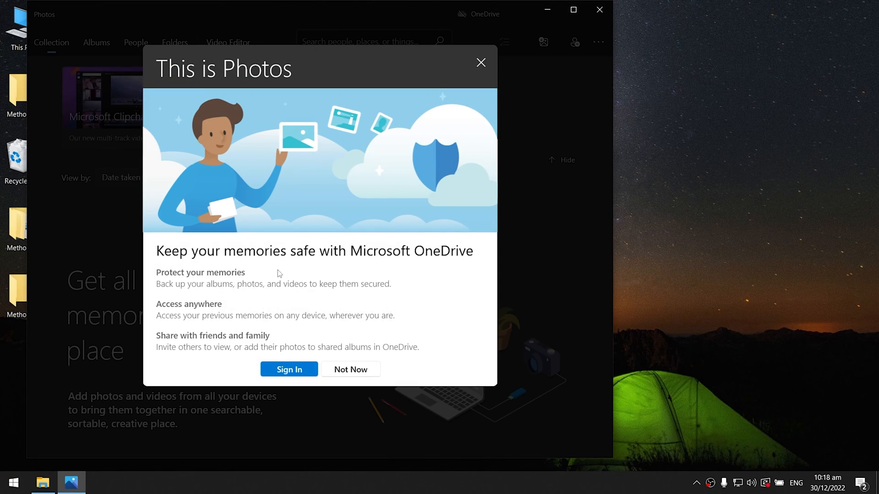
left_click(350, 369)
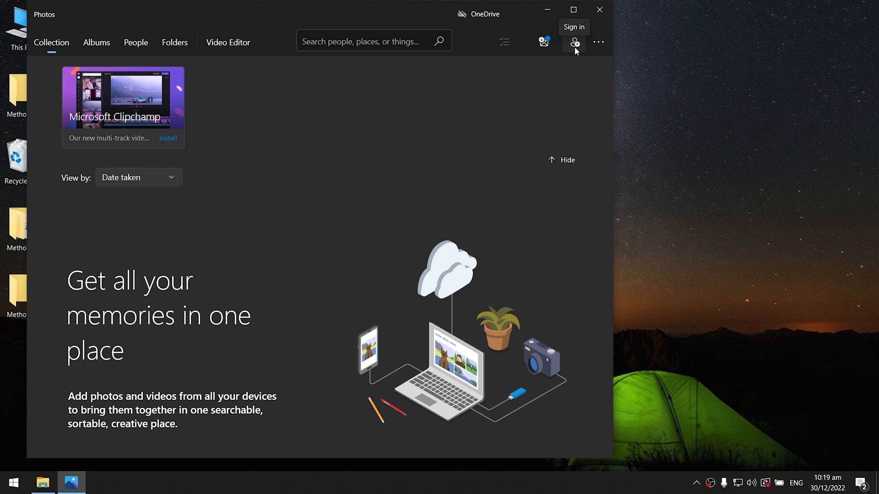
left_click(543, 42)
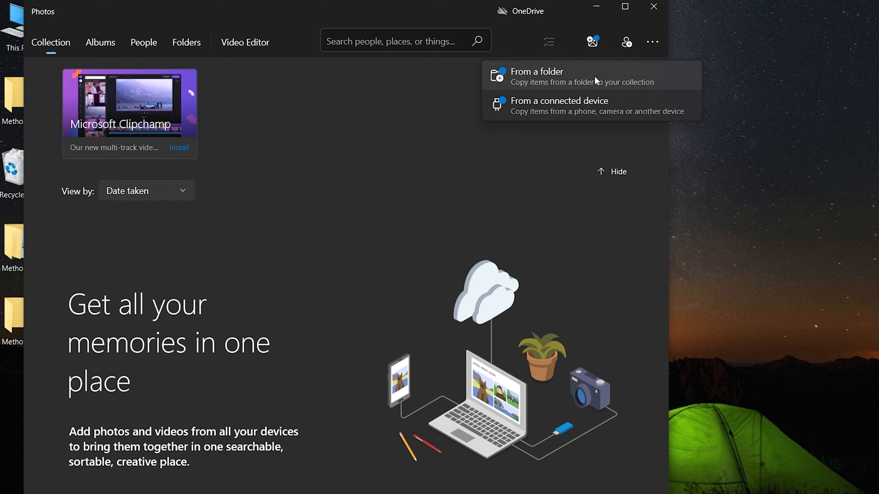
- Import all 20 items from the connected iPhone into the Desktop Method 3 folder
left_click(536, 71)
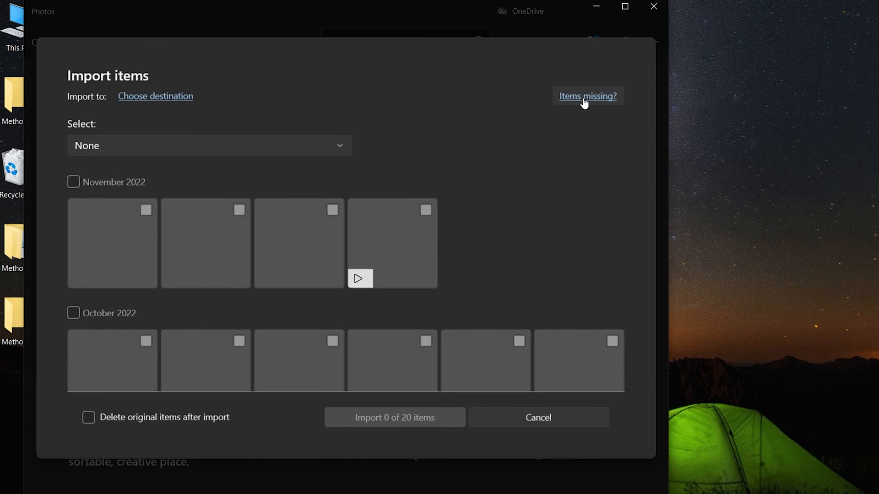
left_click(73, 182)
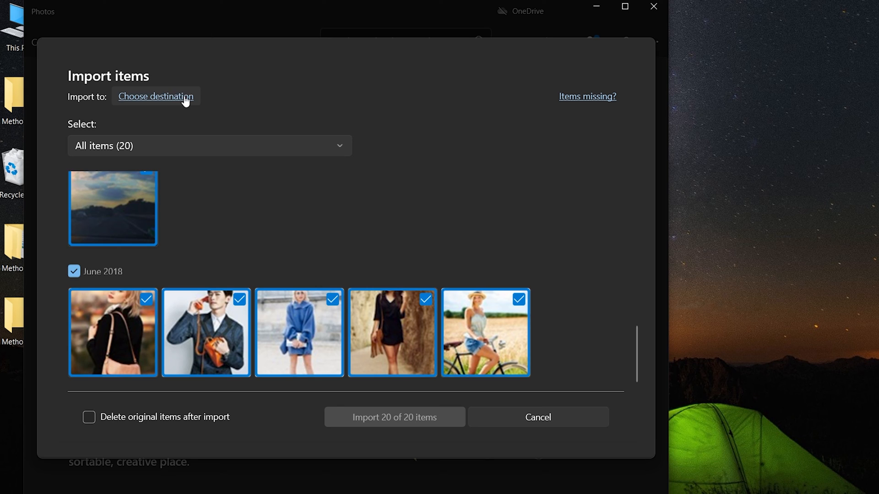
left_click(156, 96)
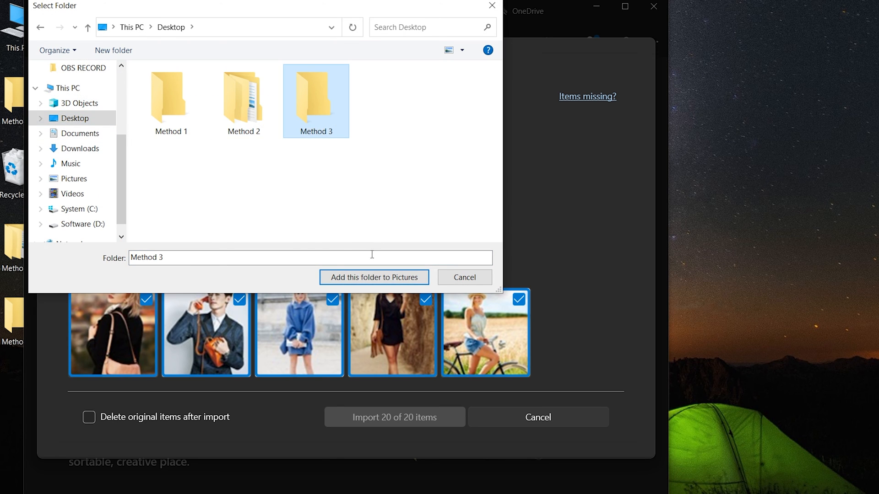
left_click(374, 277)
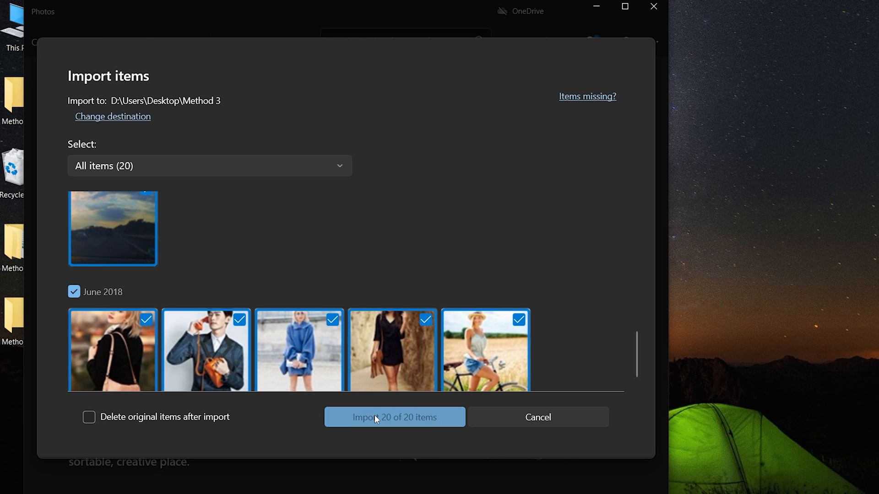
left_click(376, 417)
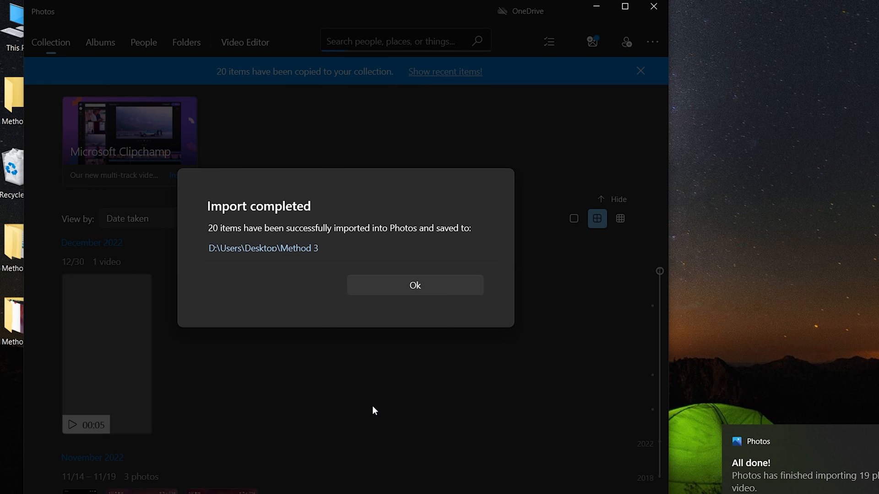
mouse_move(380, 368)
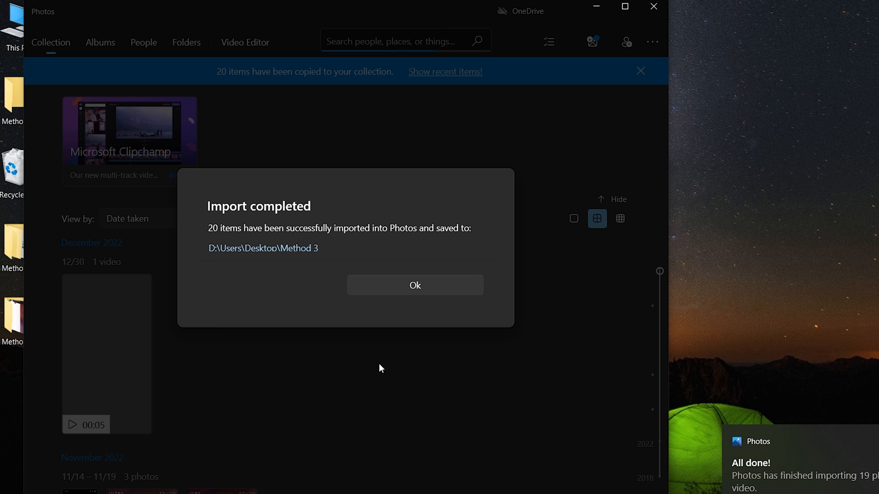
- Open the Method 3 import folder and view photo EFHW0036.JPG
left_click(414, 286)
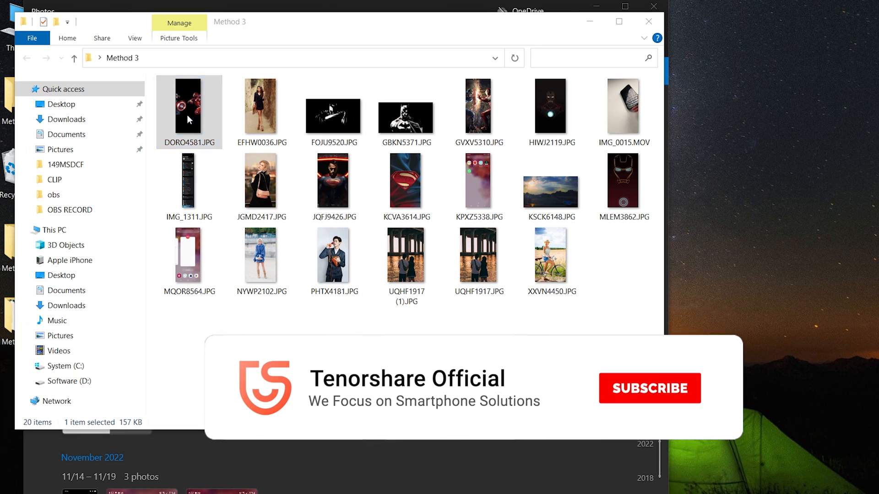
double_click(260, 105)
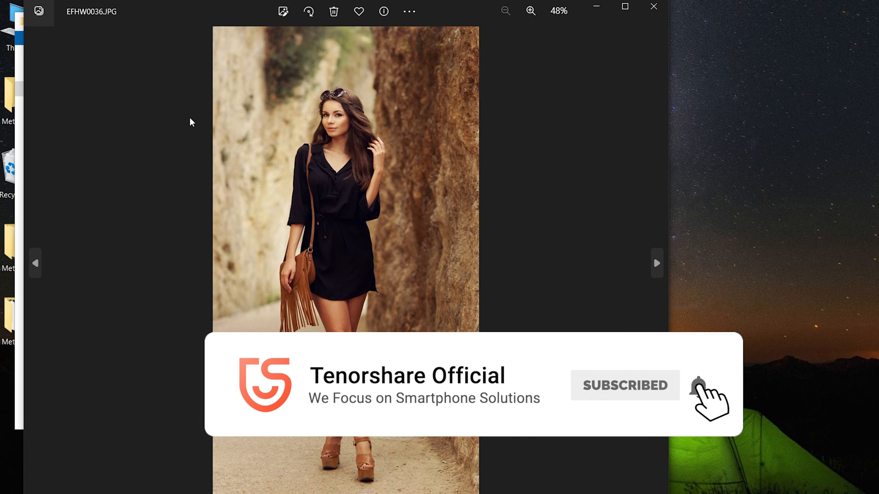